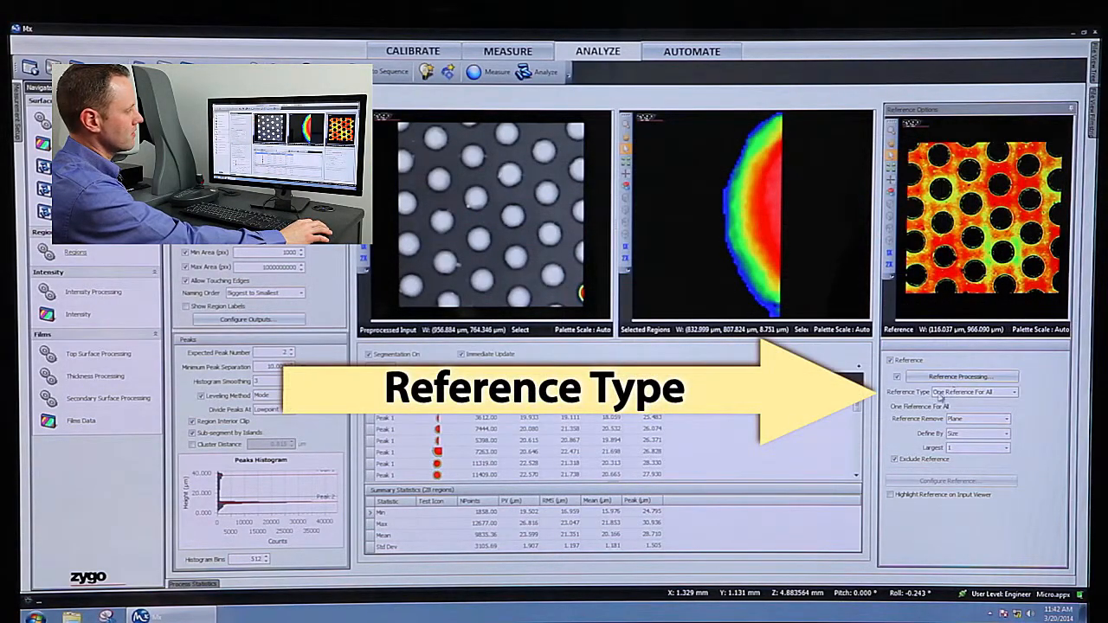
{"action": "mouse_move", "coordinate": [990, 391]}
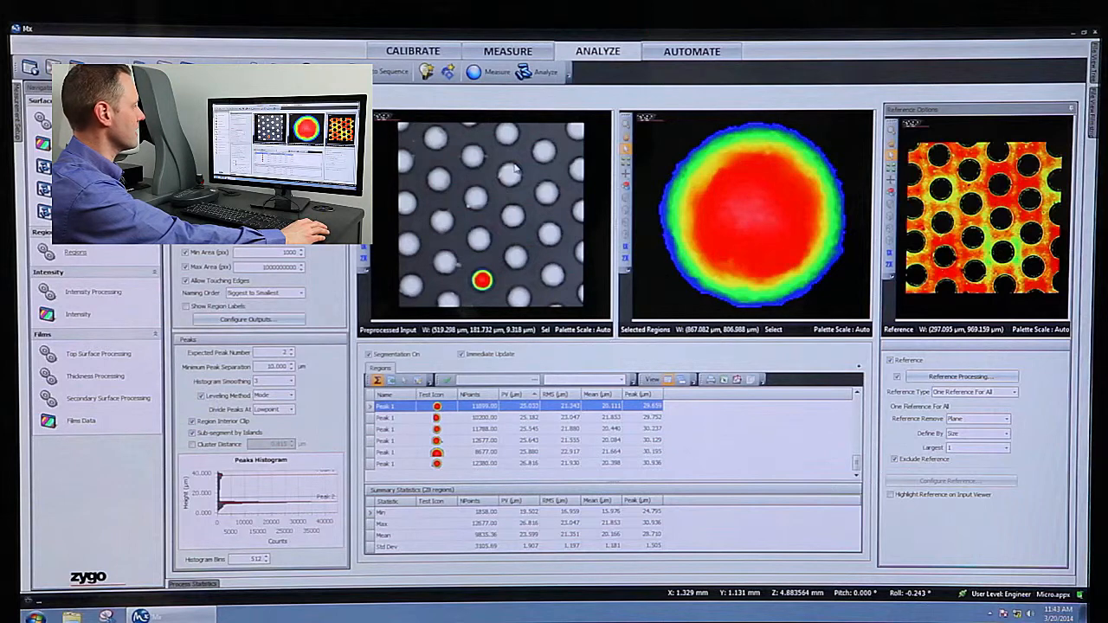
- Select a Peak row in the regions results table to isolate that bump's height map
{"action": "left_click", "coordinate": [509, 176]}
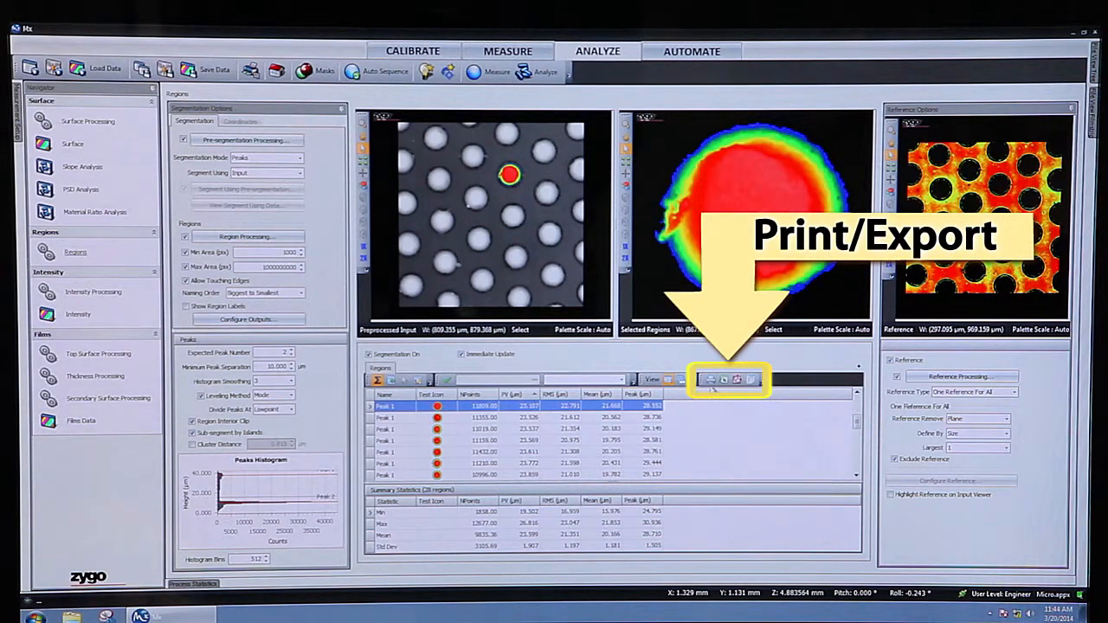
{"action": "left_click", "coordinate": [710, 381]}
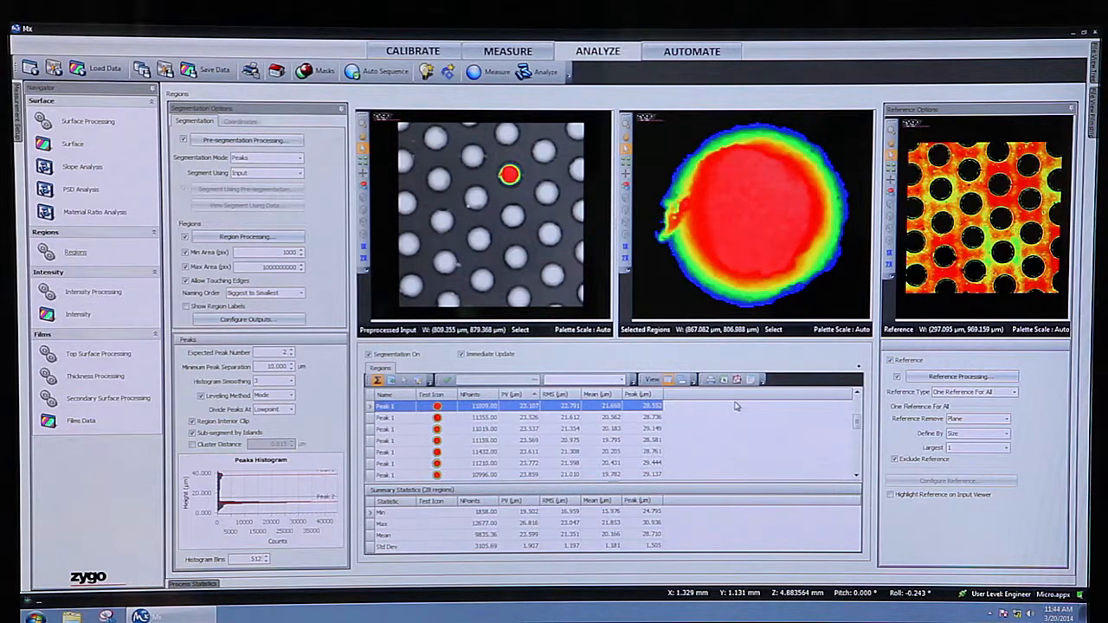
{"action": "mouse_move", "coordinate": [736, 405]}
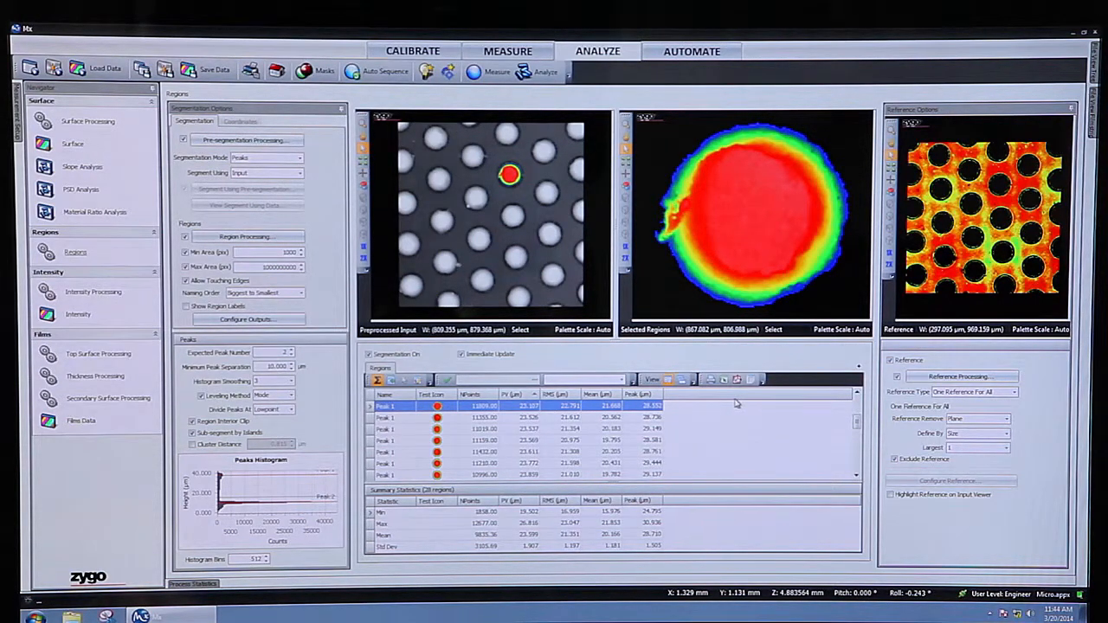